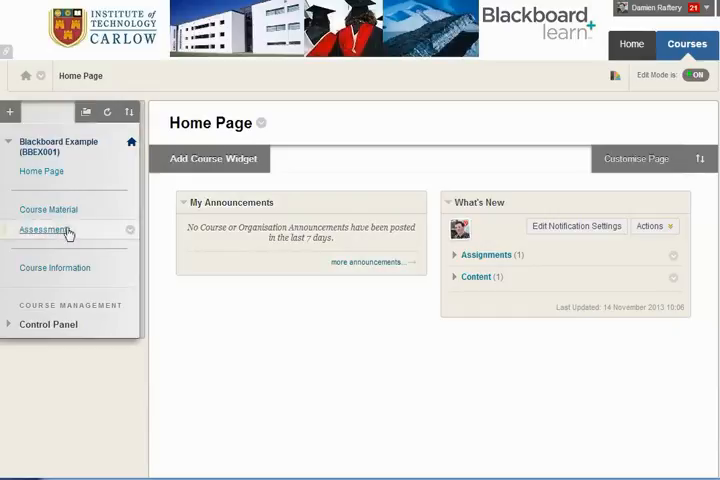
Go to the course's Assessments area listing the assignment and essay uploads.
{"action": "left_click", "coordinate": [44, 230]}
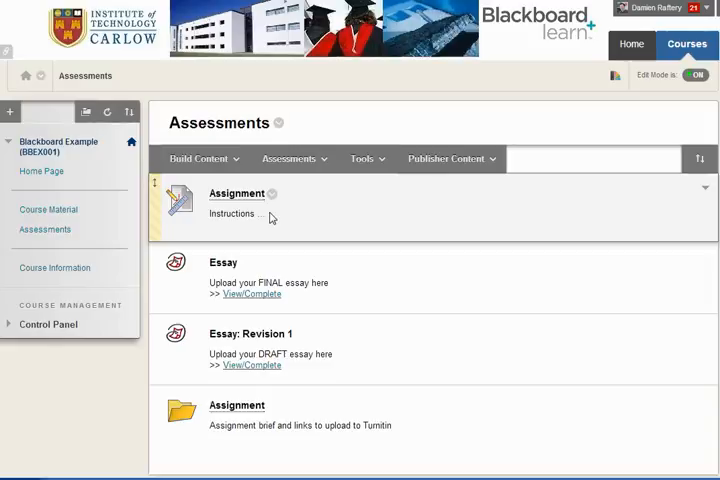
{"action": "mouse_move", "coordinate": [6, 330]}
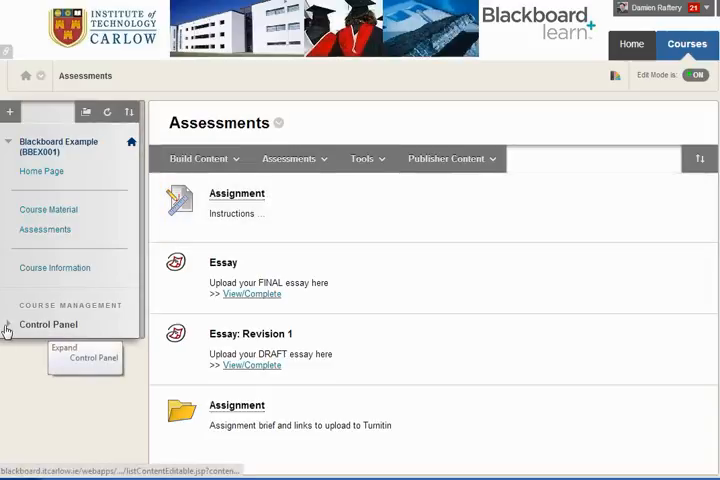
Reach the Grade Centre's Assignments view via the Control Panel.
{"action": "left_click", "coordinate": [48, 324]}
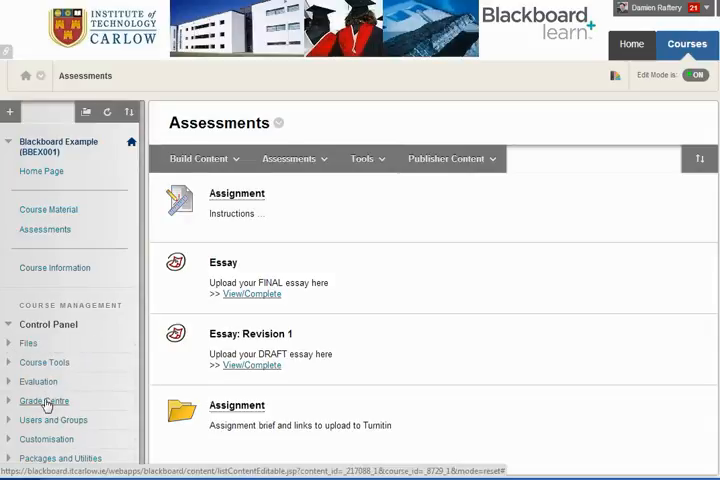
{"action": "left_click", "coordinate": [44, 400]}
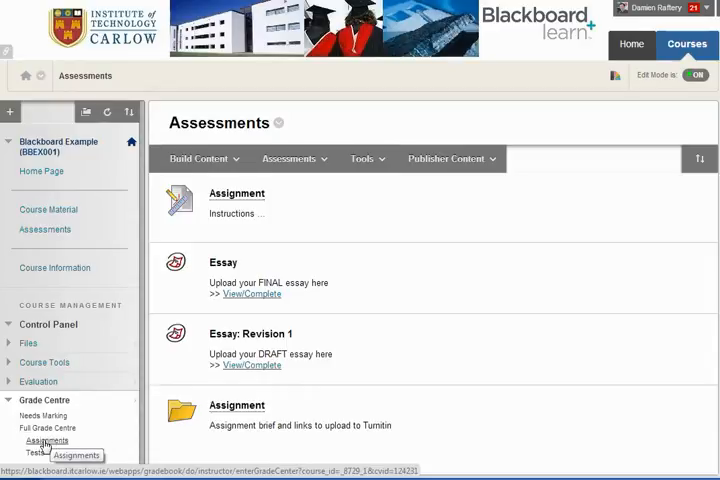
{"action": "left_click", "coordinate": [48, 440]}
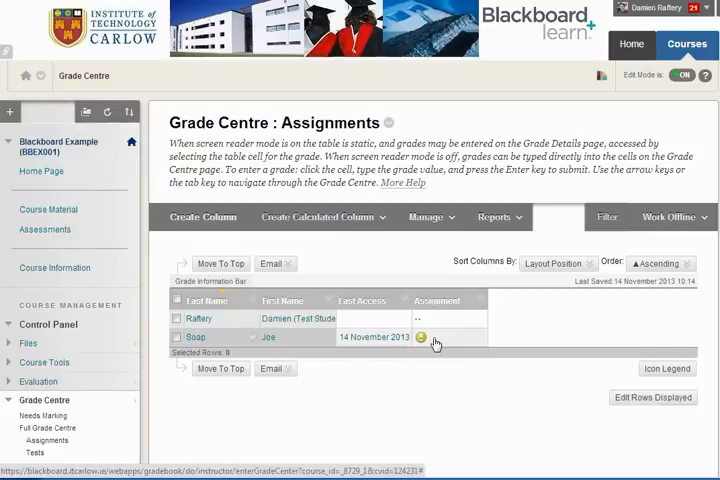
{"action": "mouse_move", "coordinate": [448, 344]}
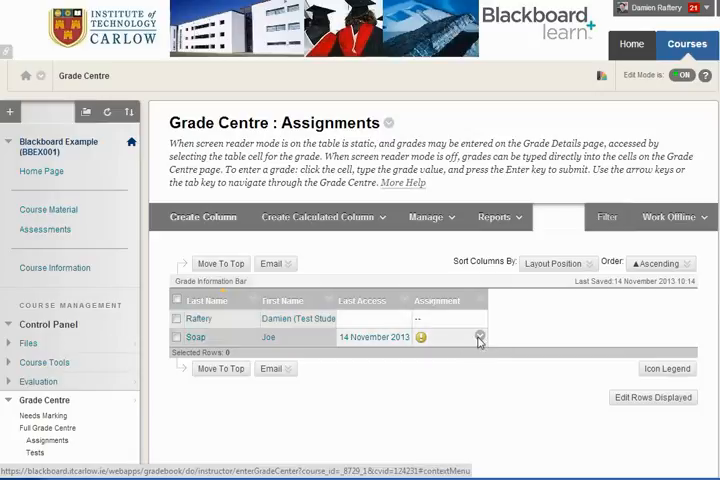
Grade Joe Soap's essay attempt, entering 'Detail' as grader feedback.
{"action": "left_click", "coordinate": [480, 336]}
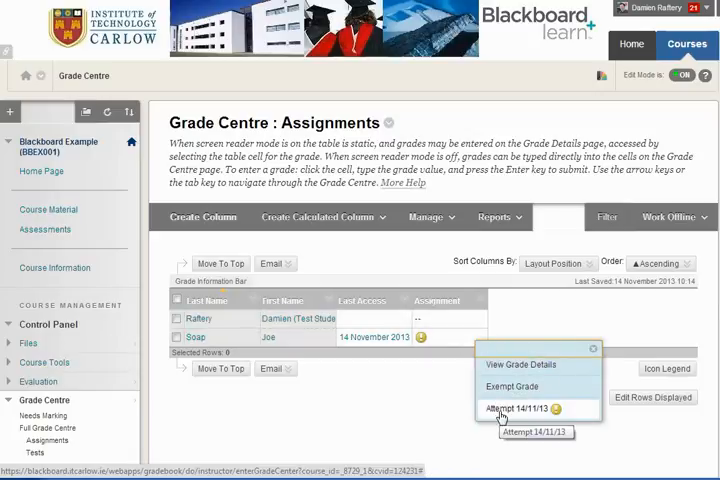
{"action": "left_click", "coordinate": [520, 408]}
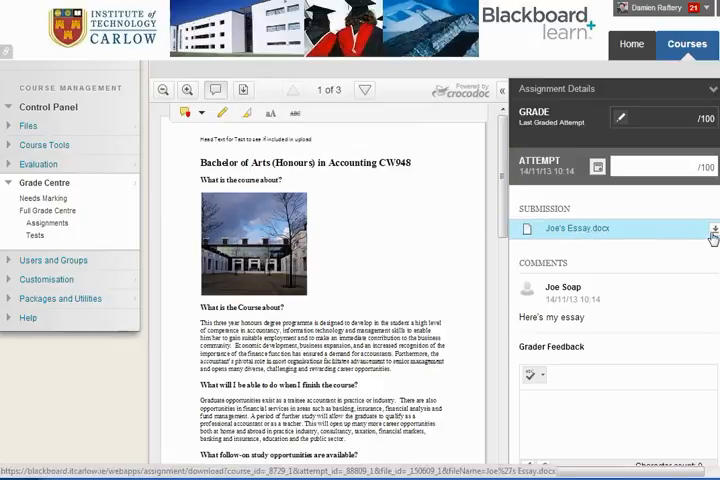
{"action": "mouse_move", "coordinate": [242, 90]}
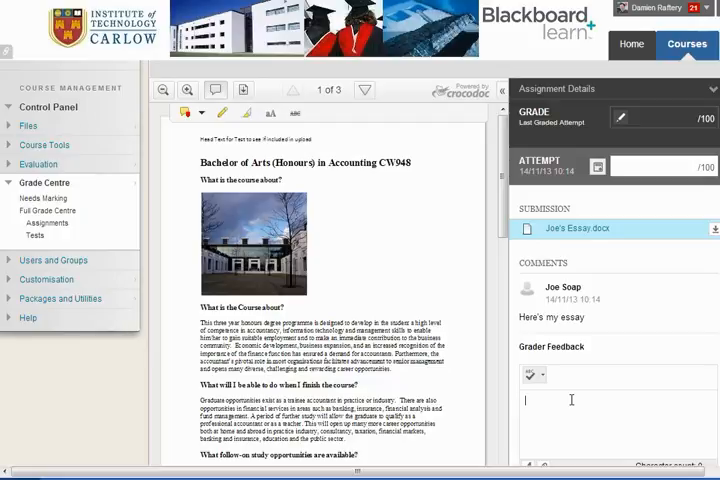
{"action": "type", "text": "Detailed feedback"}
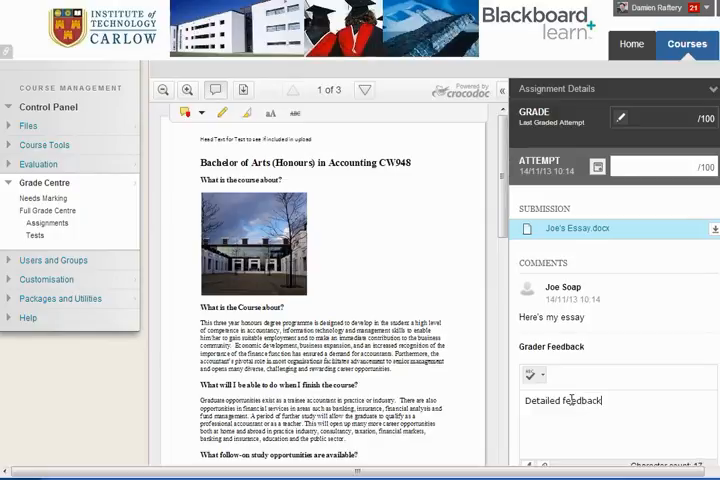
{"action": "scroll", "scroll_direction": "down", "scroll_amount": 3}
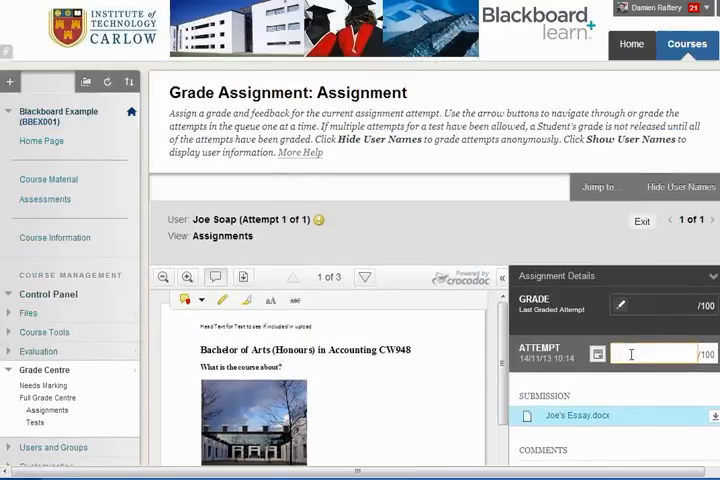
Submit a grade of 60 out of 100 for Joe Soap's attempt.
{"action": "type", "text": "60"}
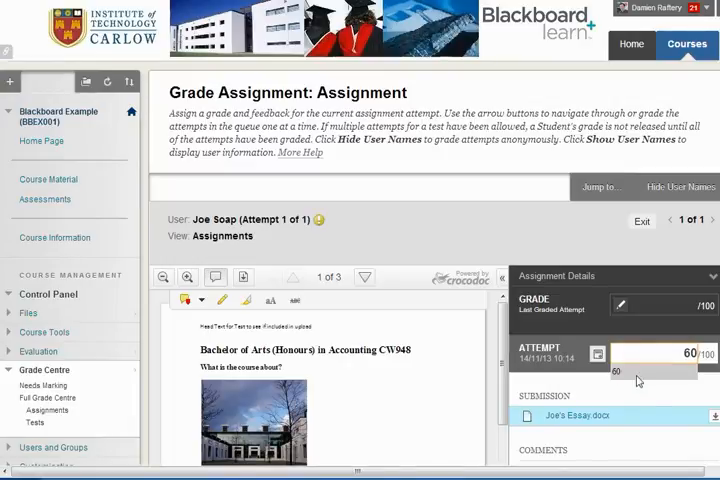
{"action": "left_click", "coordinate": [660, 384]}
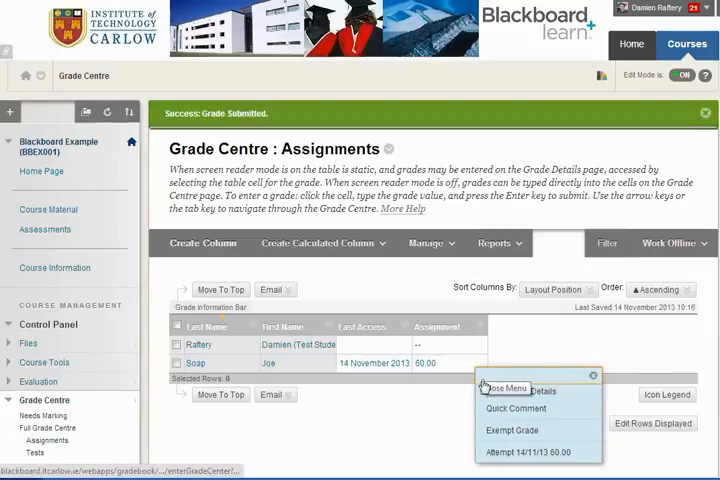
Reopen Joe Soap's 60/100 attempt and bring the annotation toolbar into view.
{"action": "left_click", "coordinate": [530, 452]}
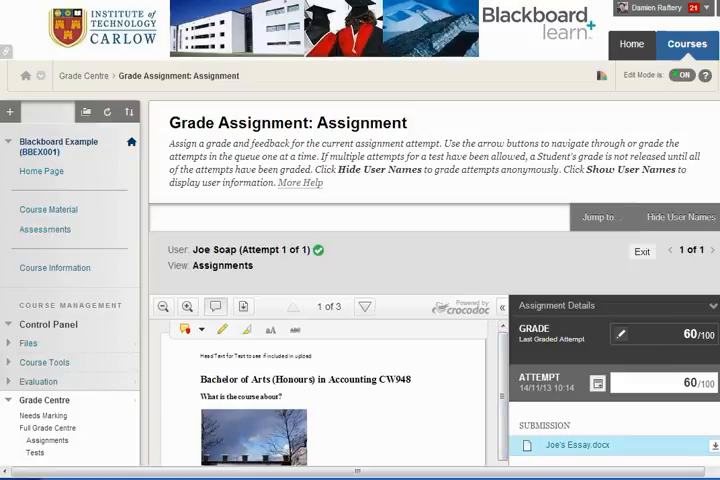
{"action": "scroll", "scroll_direction": "down", "scroll_amount": 3}
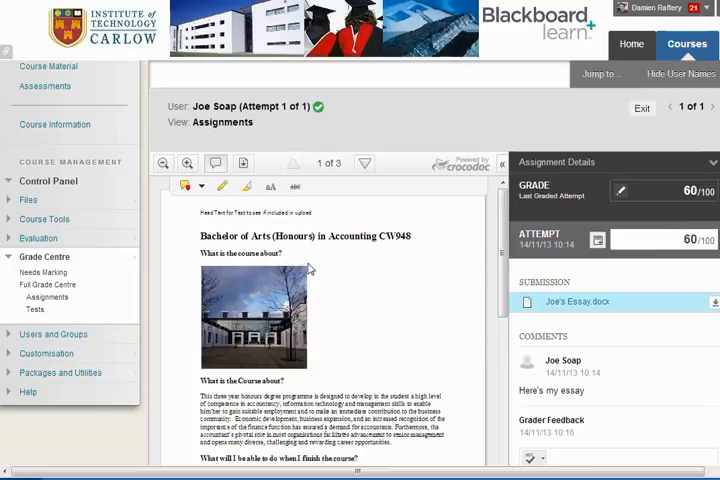
{"action": "mouse_move", "coordinate": [224, 188]}
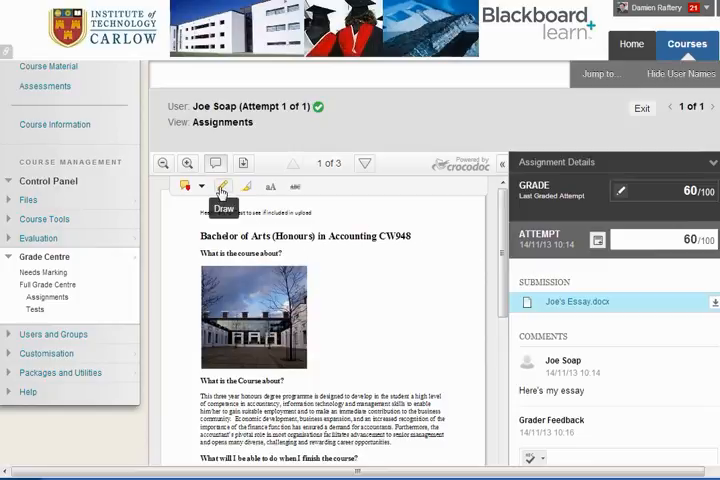
Draw a freehand oval around 'Accounting CW948' in the essay title.
{"action": "left_click", "coordinate": [224, 188]}
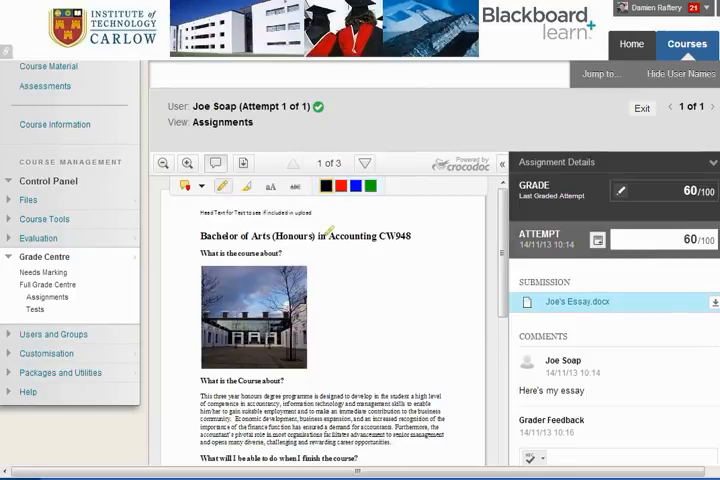
{"action": "left_click_drag", "start_coordinate": [324, 232], "coordinate": [424, 248]}
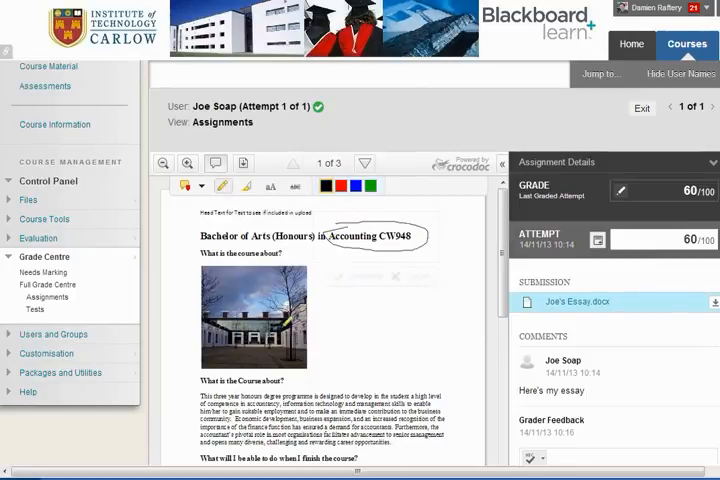
{"action": "left_click", "coordinate": [270, 188]}
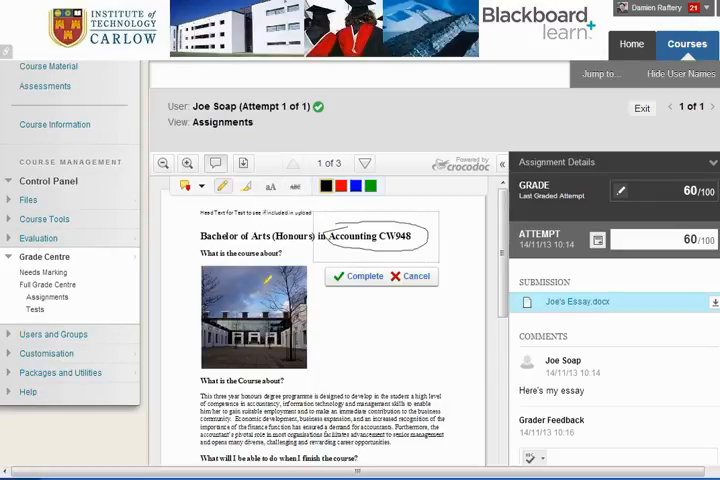
{"action": "mouse_move", "coordinate": [370, 330]}
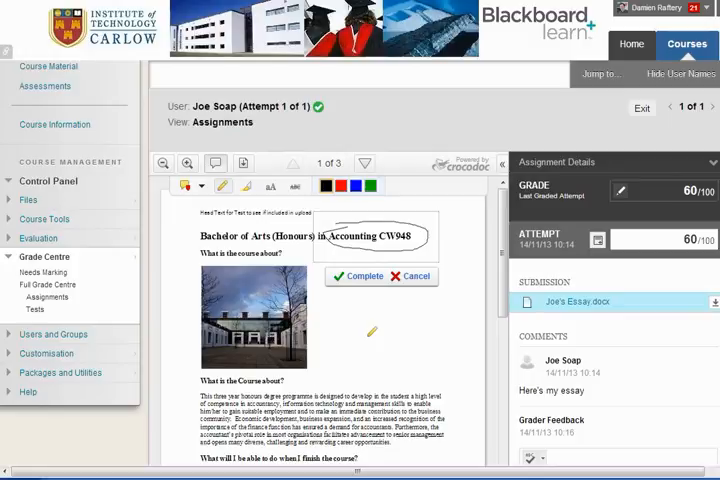
{"action": "mouse_move", "coordinate": [244, 162]}
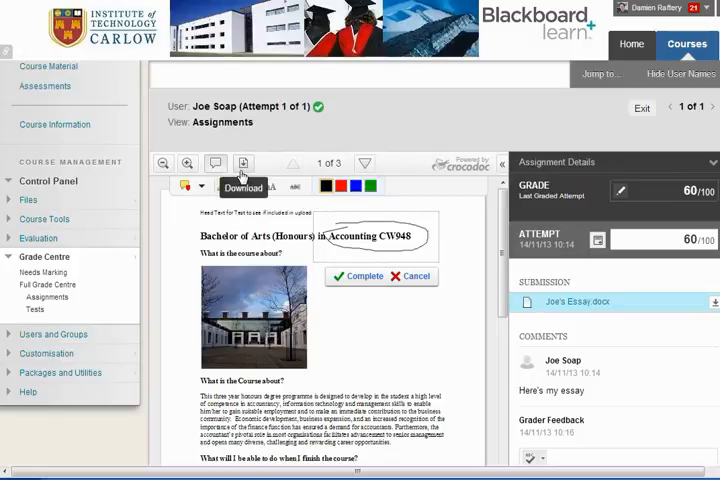
Download the essay as an annotated PDF and go back to the Grade Centre.
{"action": "left_click", "coordinate": [244, 164]}
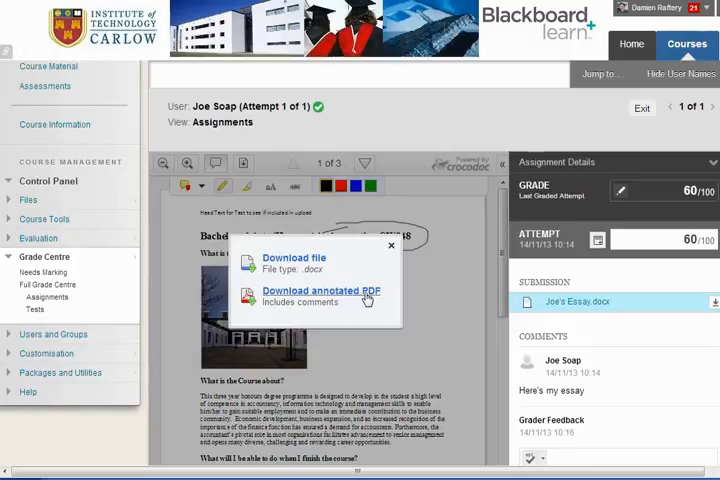
{"action": "left_click", "coordinate": [390, 246]}
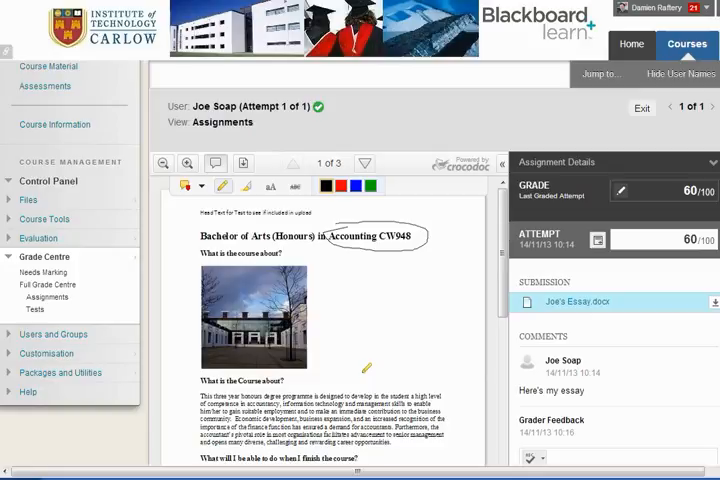
{"action": "left_click", "coordinate": [48, 296]}
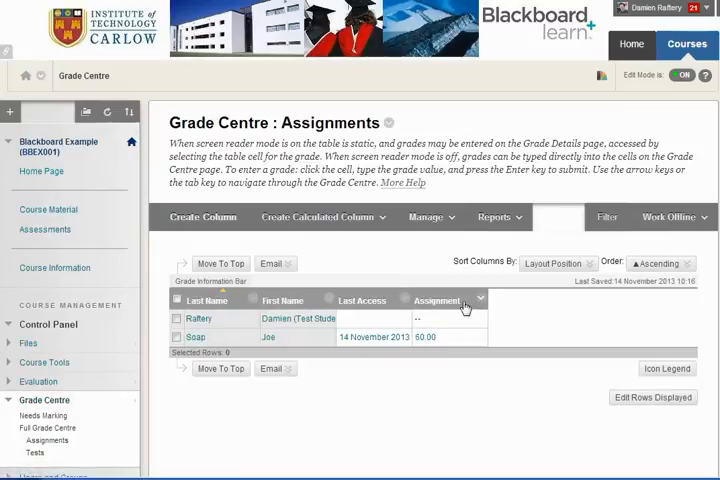
Check the Assignment column's menu, then show Work Offline's Upload and Download choices.
{"action": "left_click", "coordinate": [476, 300]}
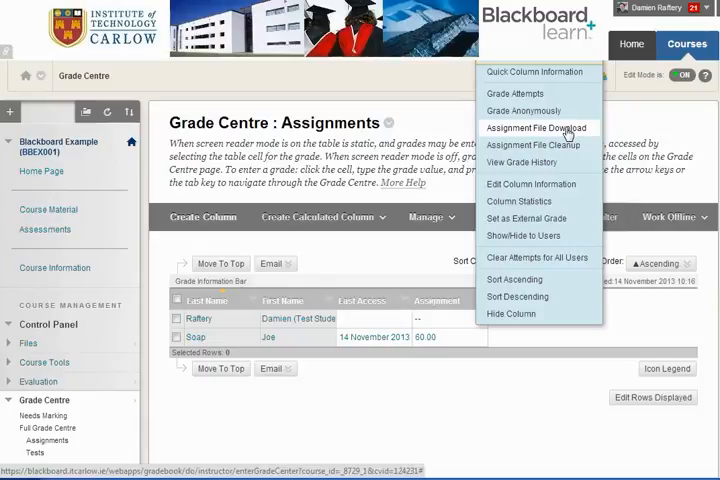
{"action": "mouse_move", "coordinate": [500, 314]}
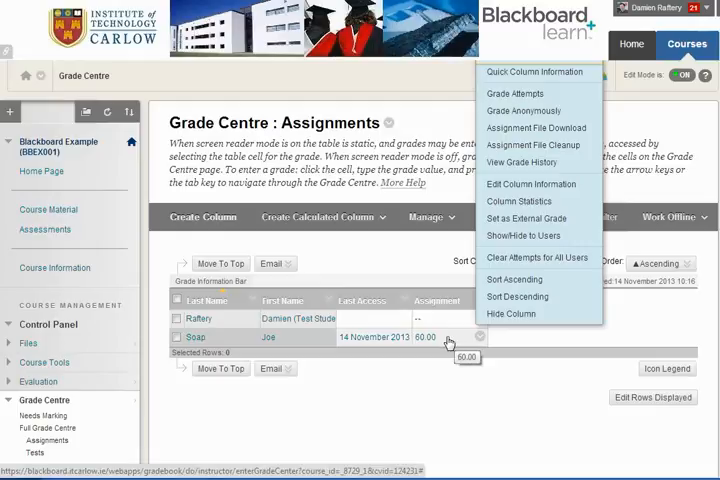
{"action": "left_click", "coordinate": [540, 344]}
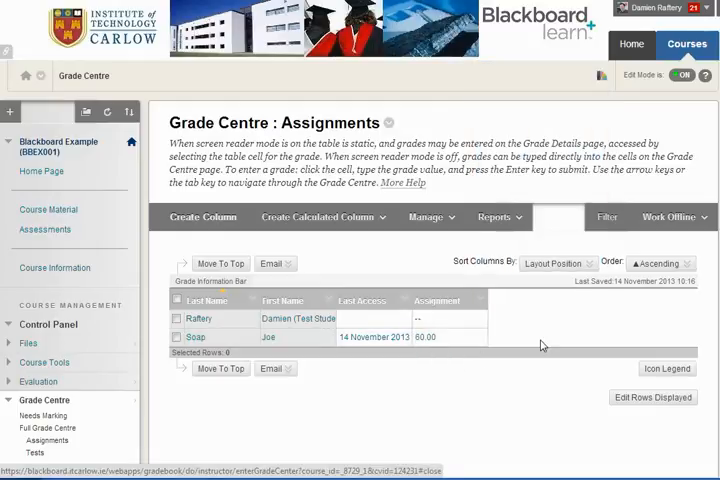
{"action": "left_click", "coordinate": [684, 216]}
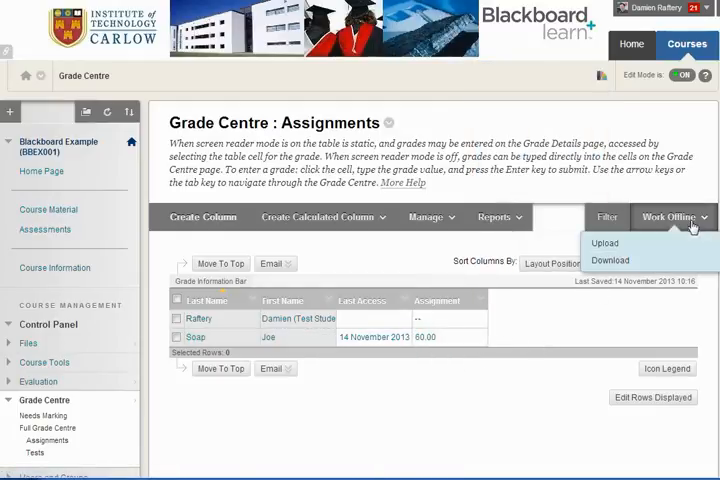